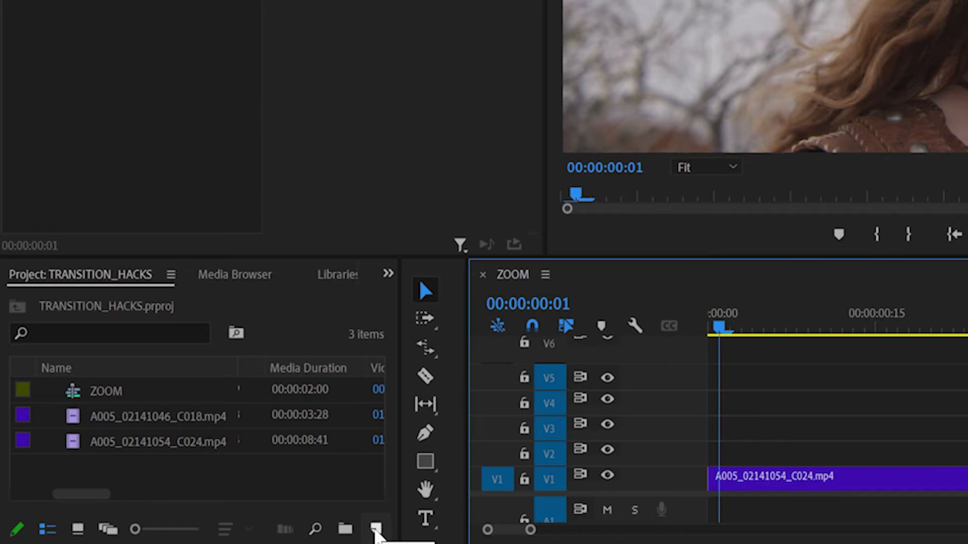
# Add a new adjustment layer to the project via New Item for the ZOOM transition
pyautogui.click(375, 529)
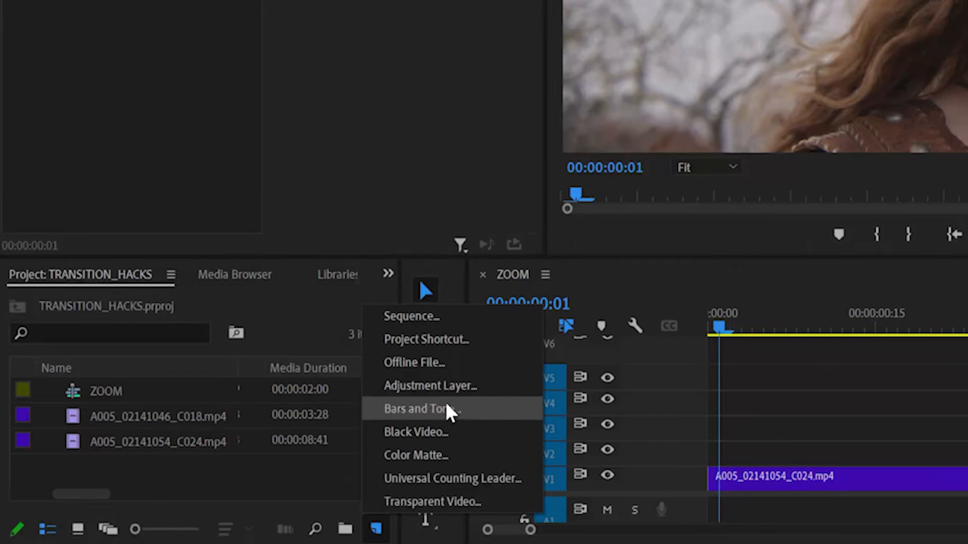
pyautogui.click(431, 385)
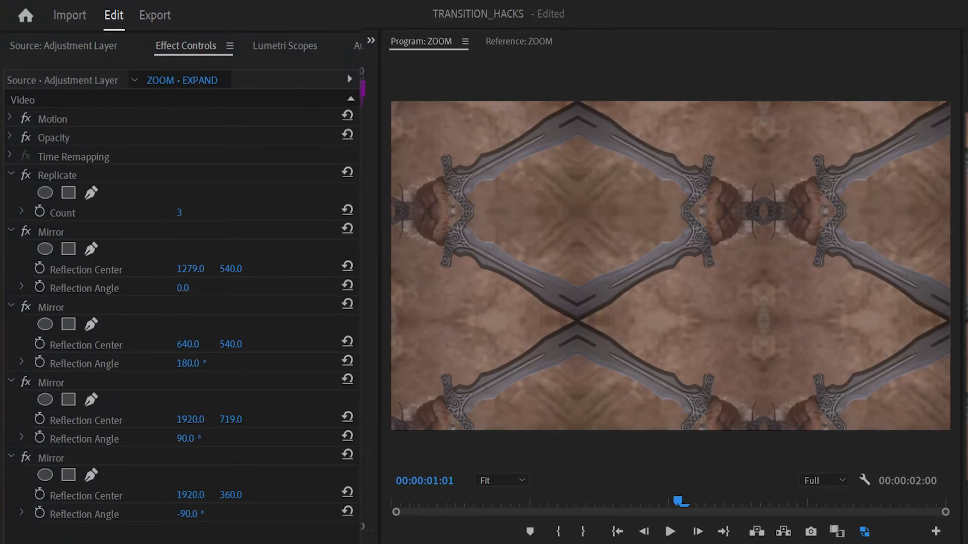
# Apply Replicate (Count 3) and four Mirror effects, and rename the layer EXPAND
pyautogui.click(697, 531)
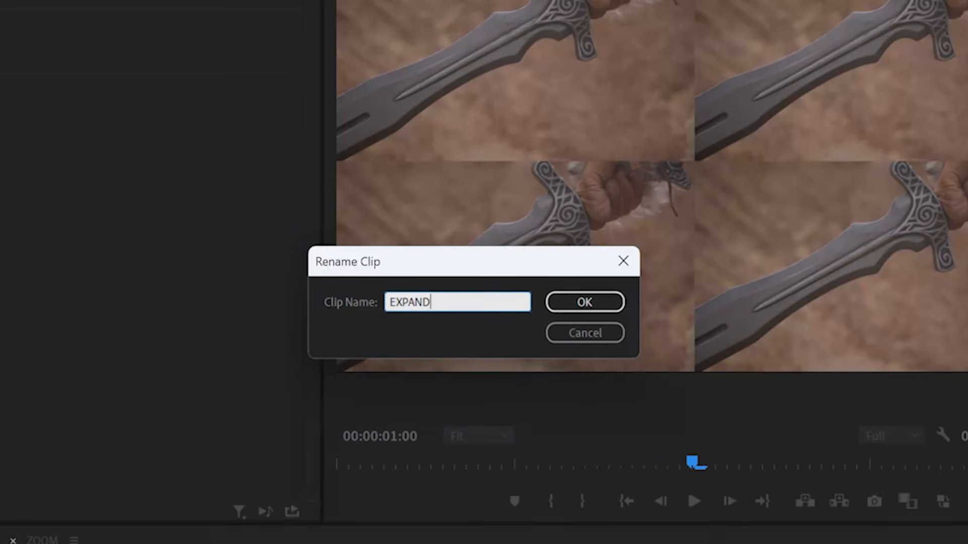
pyautogui.click(584, 301)
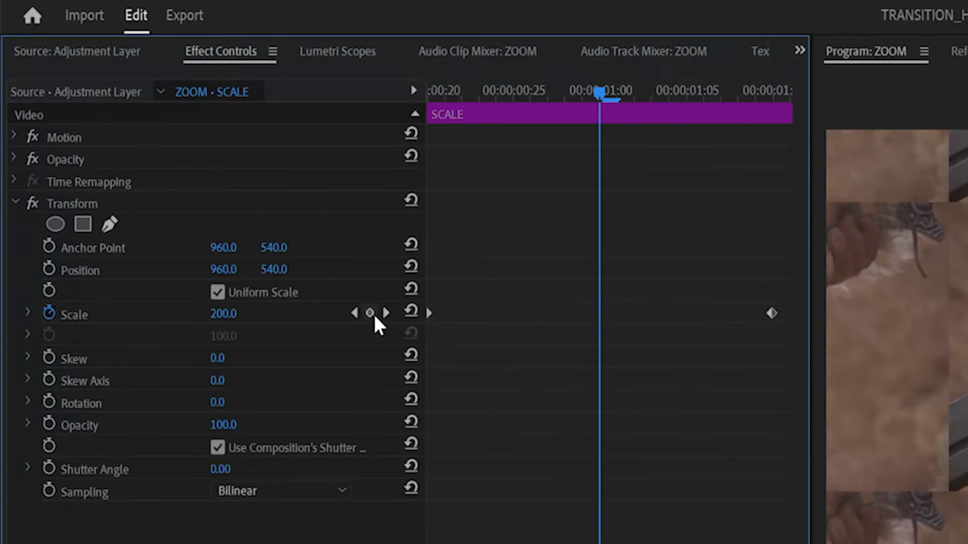
# Keyframe SCALE layer's Transform Scale from 200 to 300 with Ease In/Out, disabling composition shutter angle
pyautogui.click(370, 313)
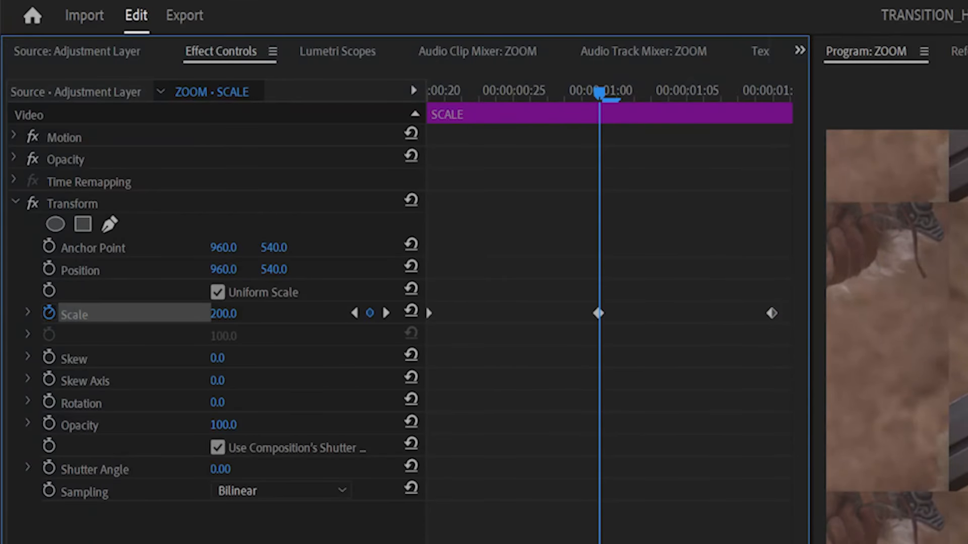
pyautogui.rightClick(599, 312)
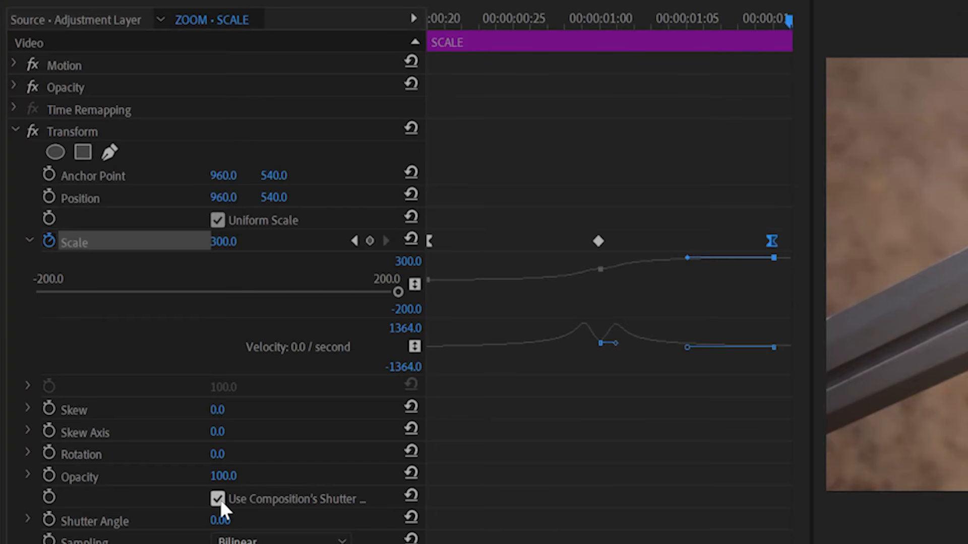
pyautogui.click(218, 499)
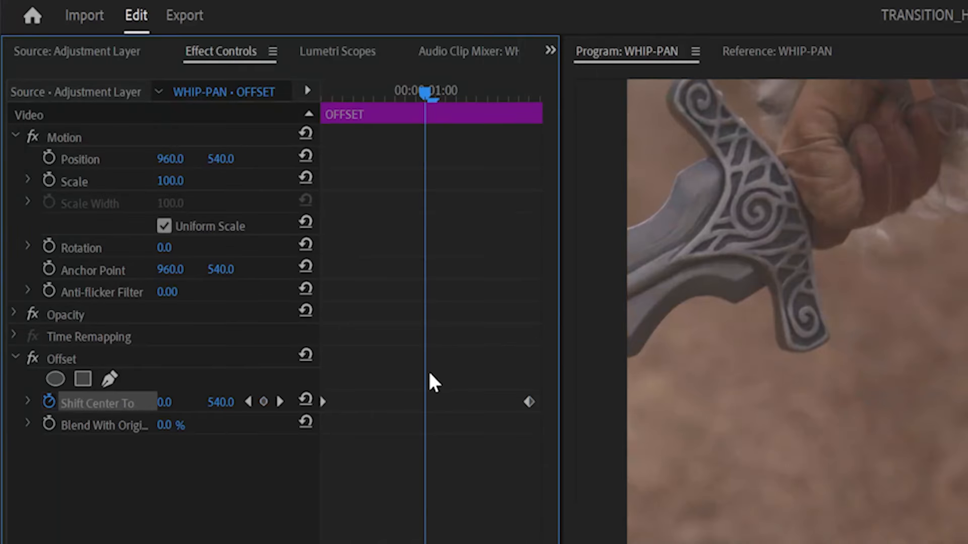
# Ease the OFFSET layer's horizontal Shift Center To keyframes around the one-second cut
pyautogui.rightClick(233, 292)
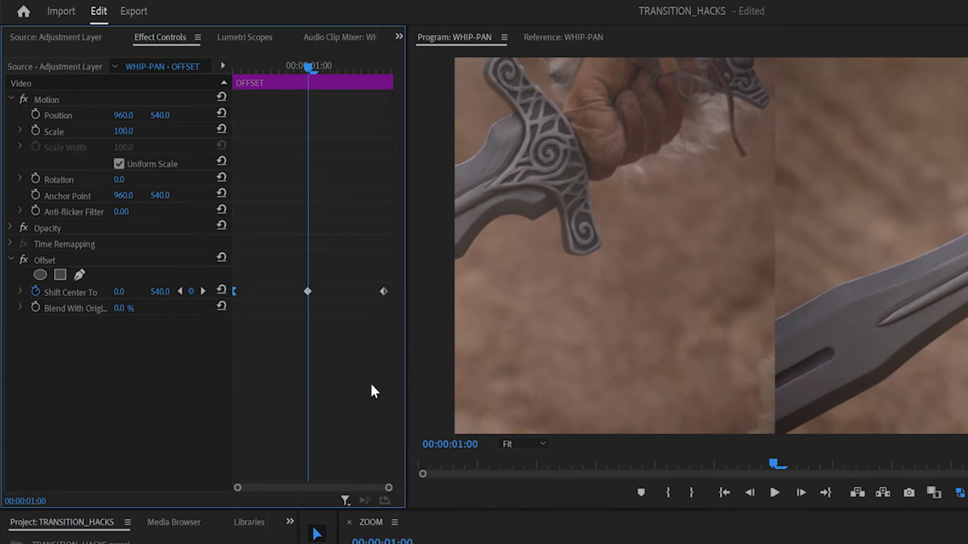
pyautogui.click(20, 292)
pyautogui.write('D. BLUR')
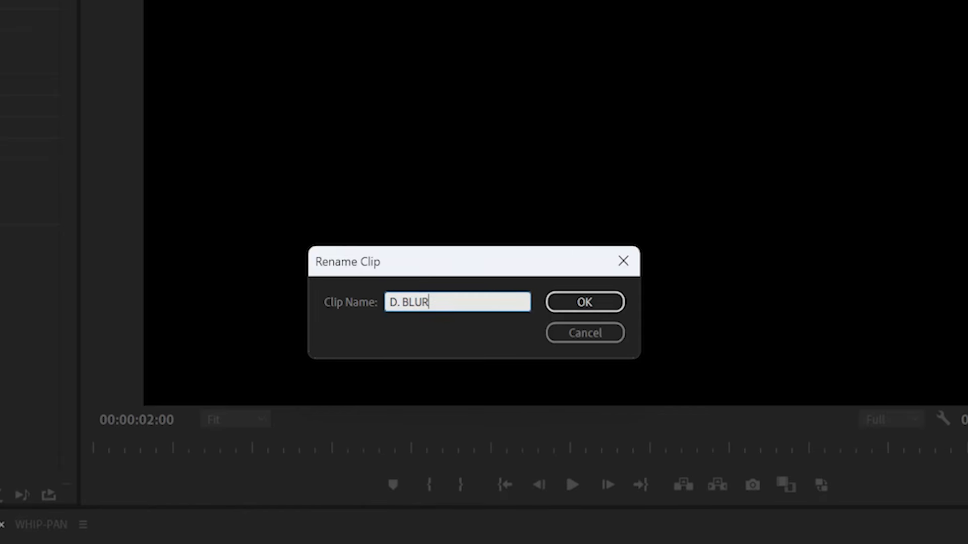
# Rename the layer D. BLUR and give it a 45° Directional Blur with eased Blur Length keyframes
pyautogui.click(583, 302)
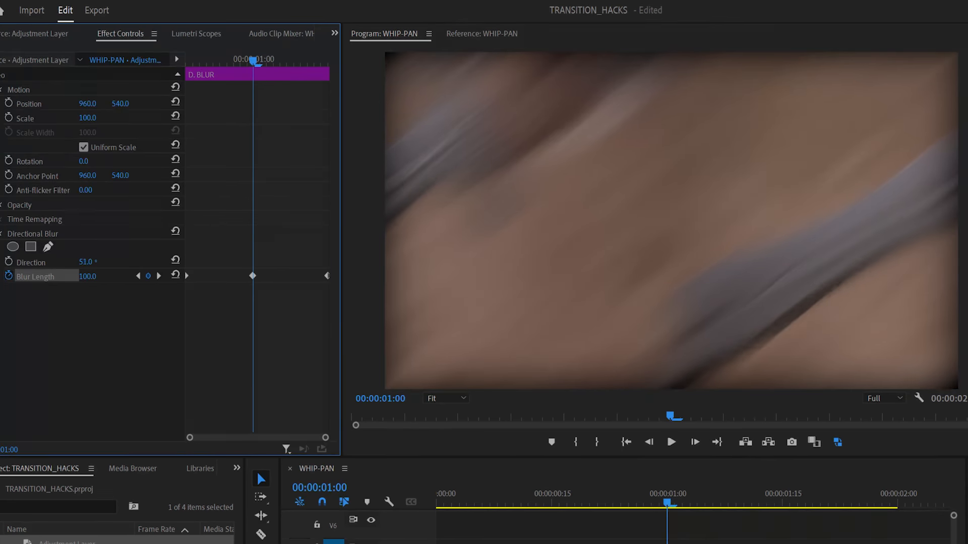
pyautogui.click(85, 262)
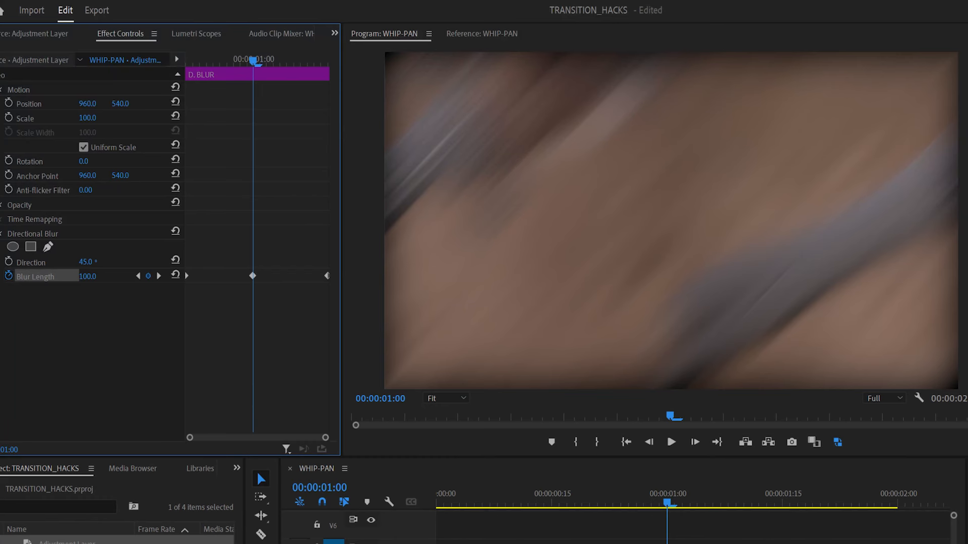
pyautogui.rightClick(538, 352)
pyautogui.write('LENS')
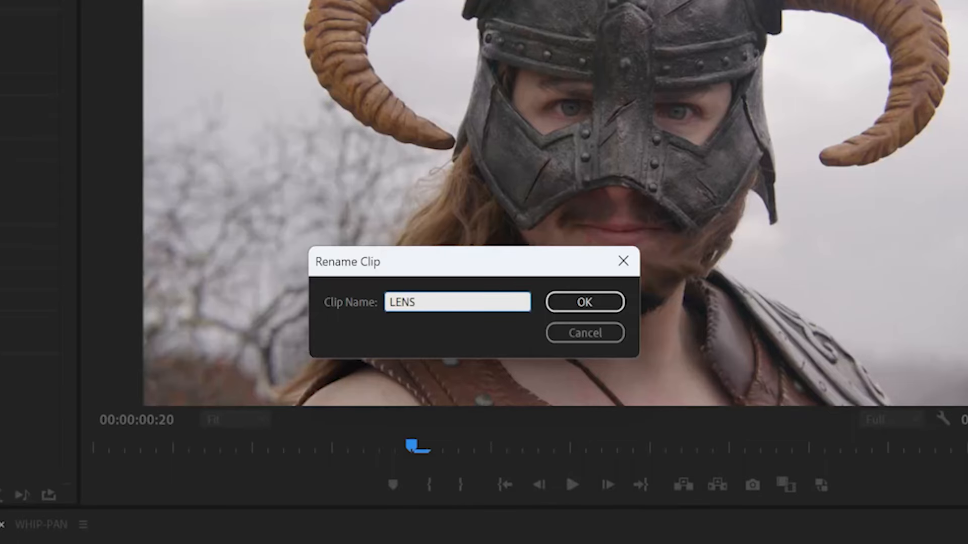
# Rename the new adjustment layer LENS
pyautogui.click(584, 301)
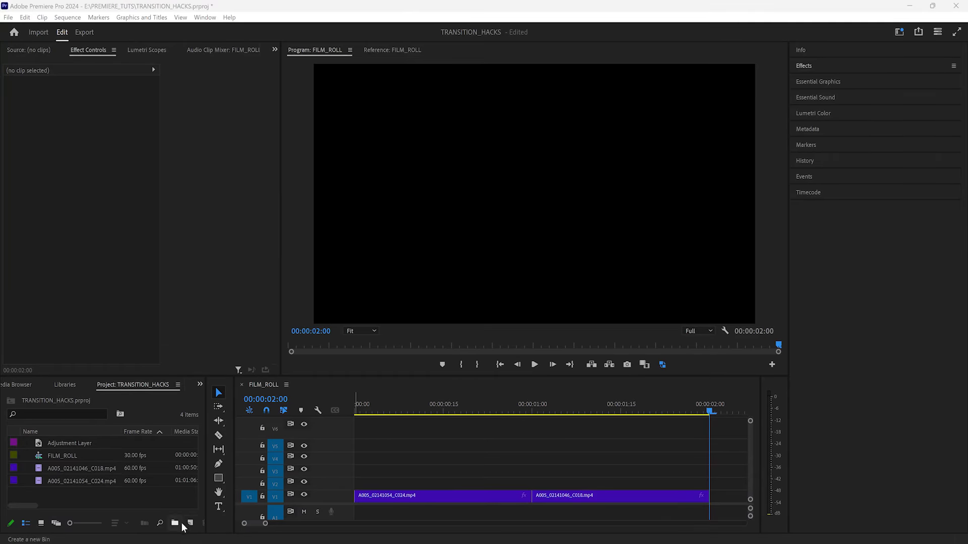
# Create the HOLES color matte with an inverted Grid sized by width 160, height 180, border 100
pyautogui.click(189, 523)
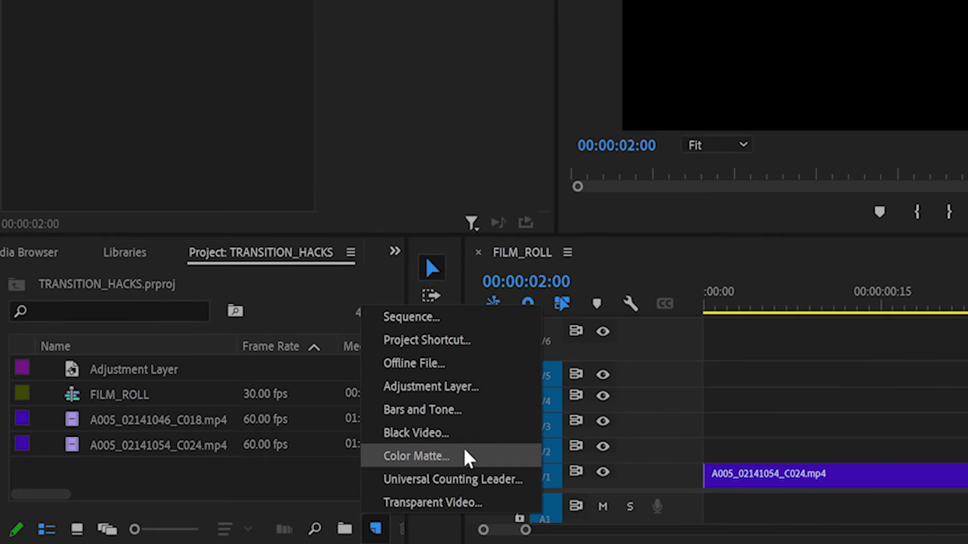
pyautogui.click(415, 456)
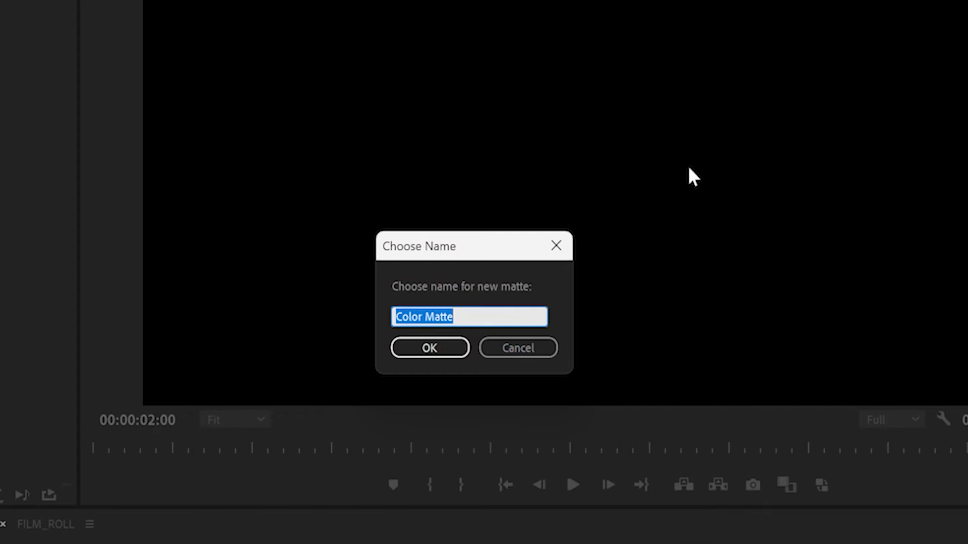
pyautogui.click(429, 346)
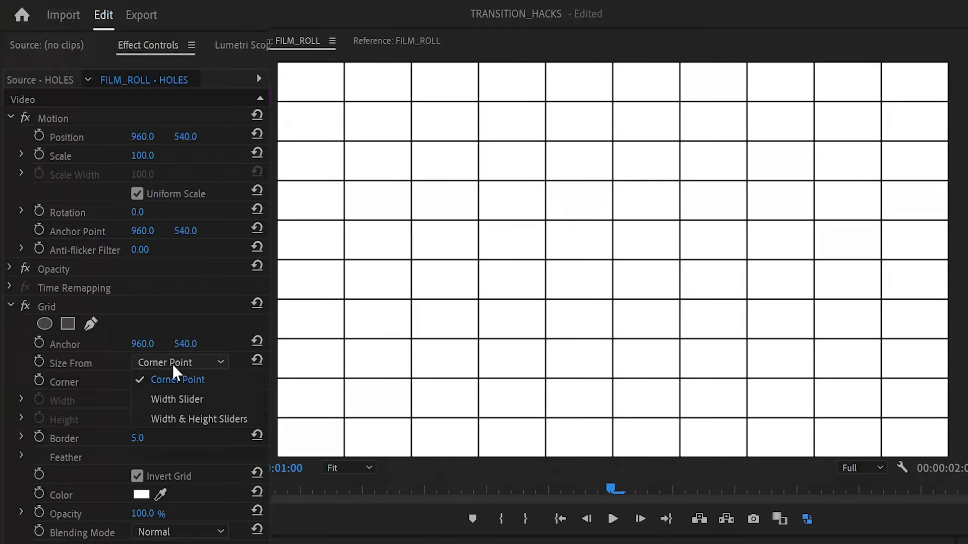
pyautogui.click(198, 419)
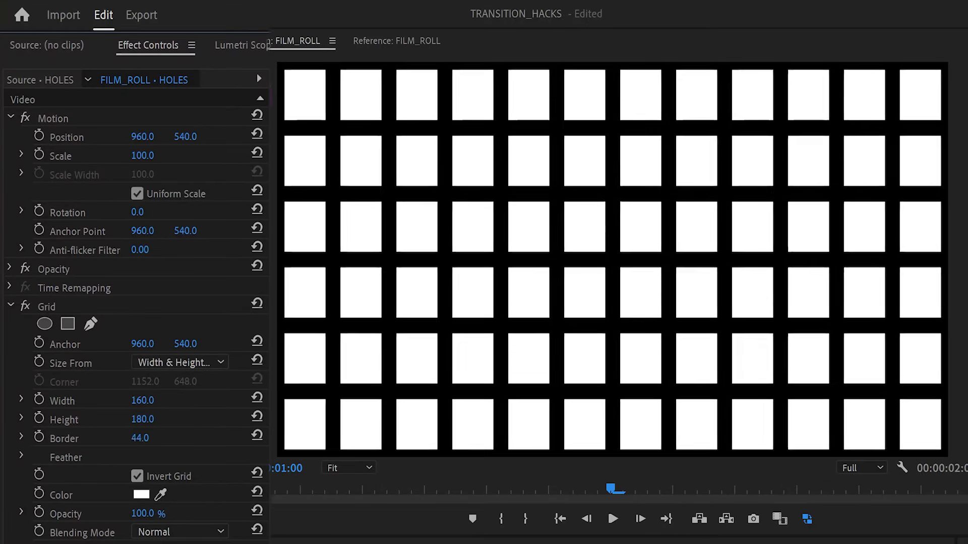
pyautogui.click(10, 268)
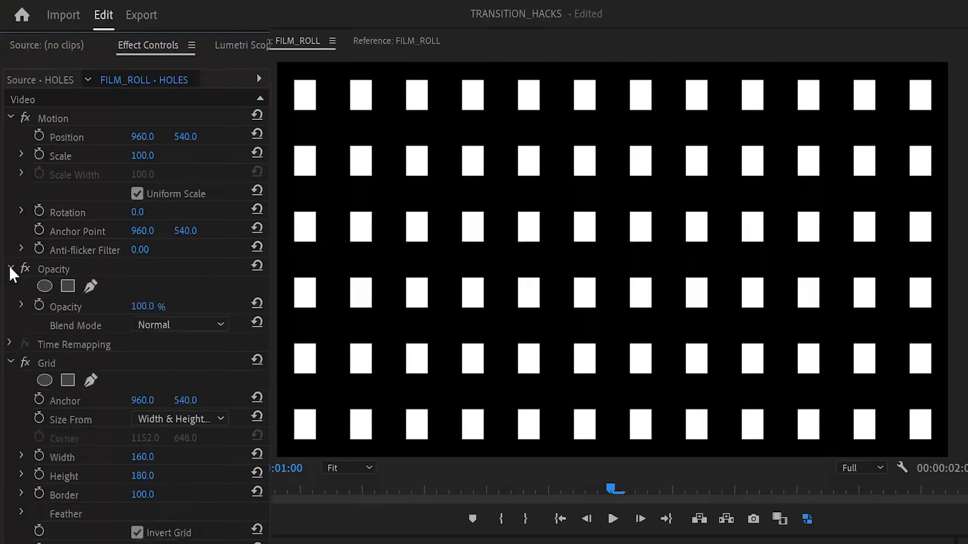
# Mask the HOLES matte with an inverted rectangle and keyframe the Offset Shift Center To vertically
pyautogui.click(68, 286)
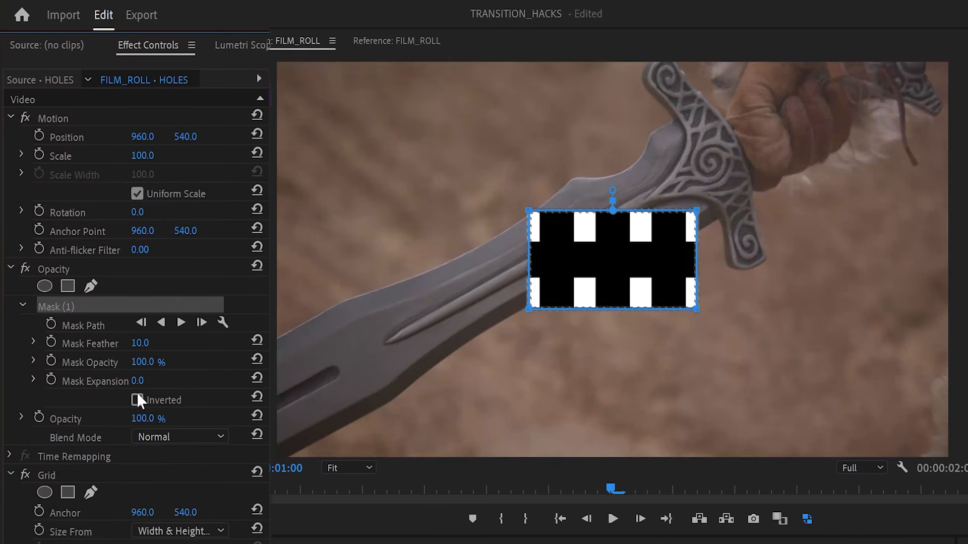
pyautogui.click(141, 401)
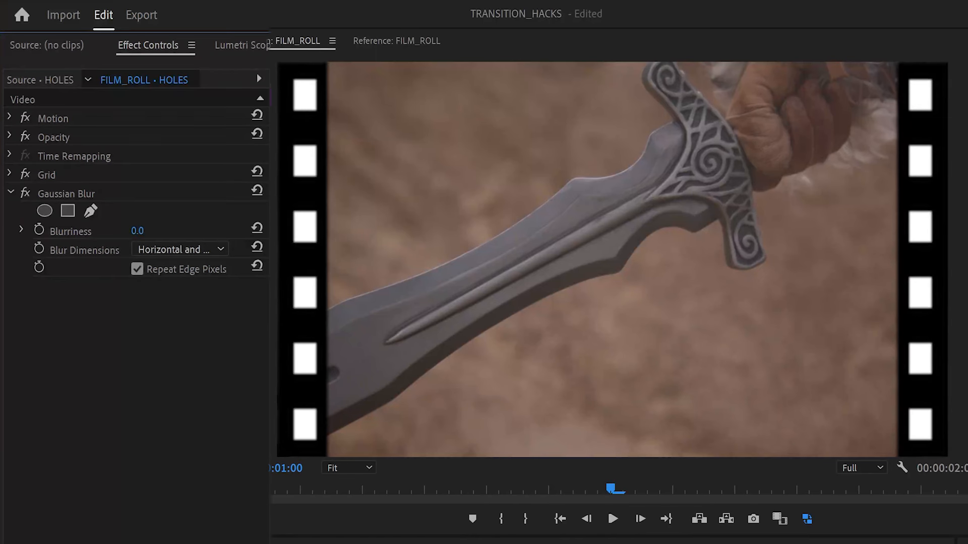
pyautogui.write('10.0')
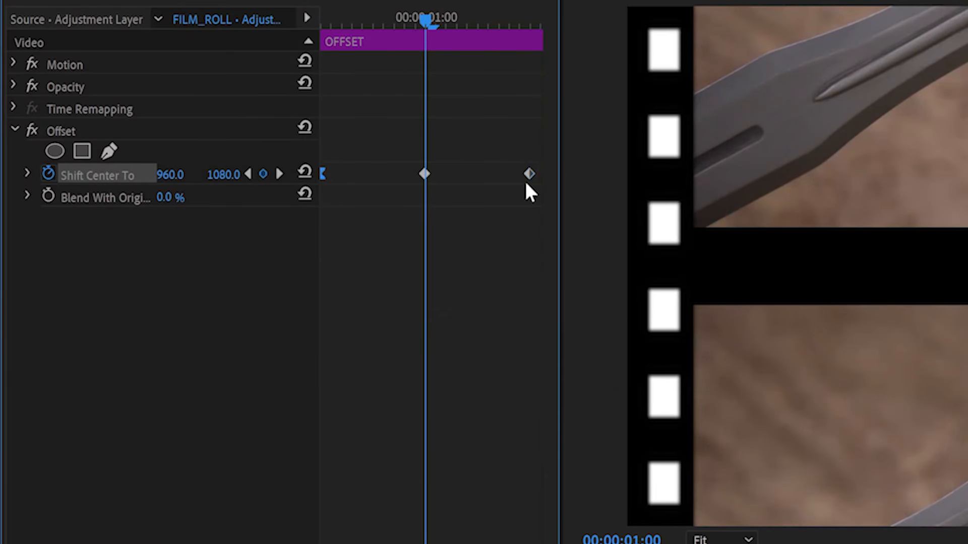
pyautogui.click(27, 172)
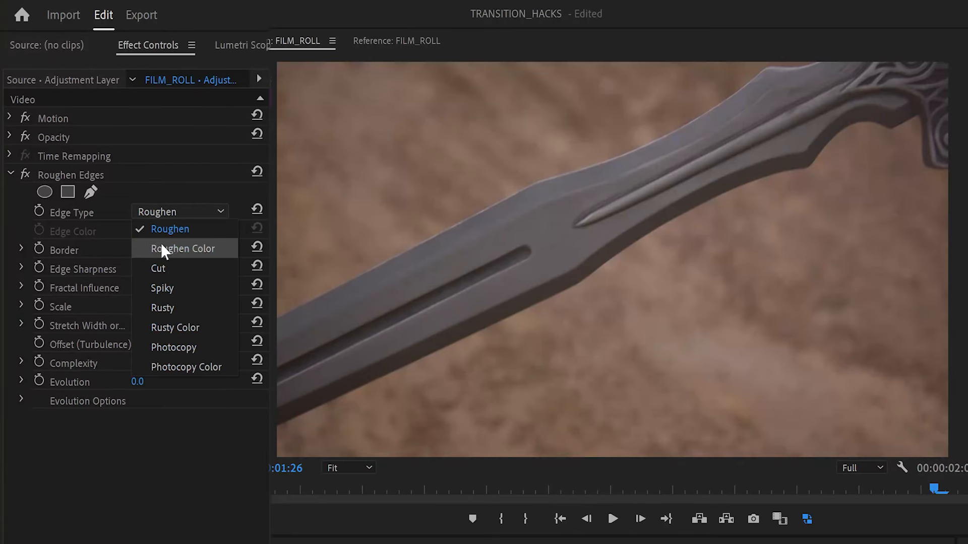
# Choose a different Edge Type for the Roughen Edges effect on FILM_ROLL
pyautogui.click(158, 268)
pyautogui.write('Strobe Light')
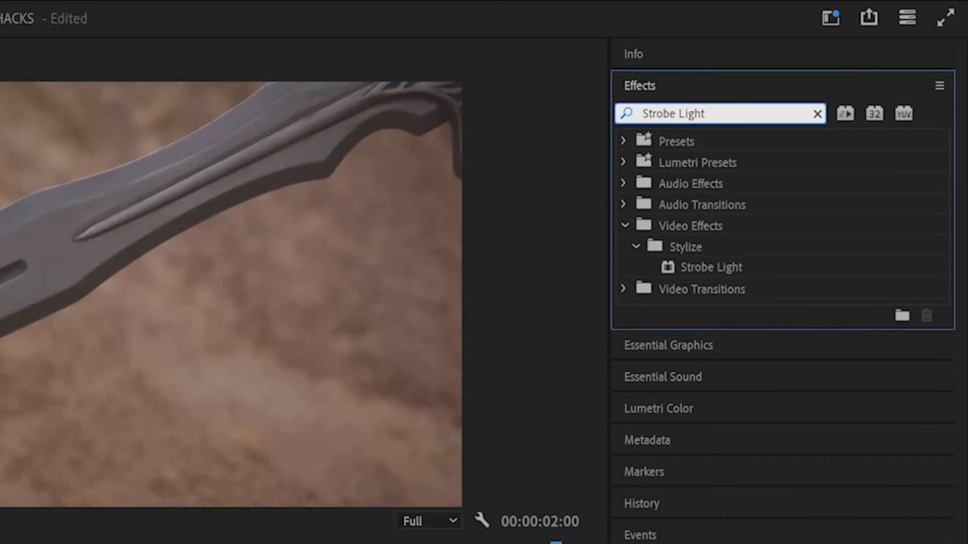
# Apply Strobe Light to the FLICKER layer with black strobe colour and adjust the Strobe Period
pyautogui.click(184, 213)
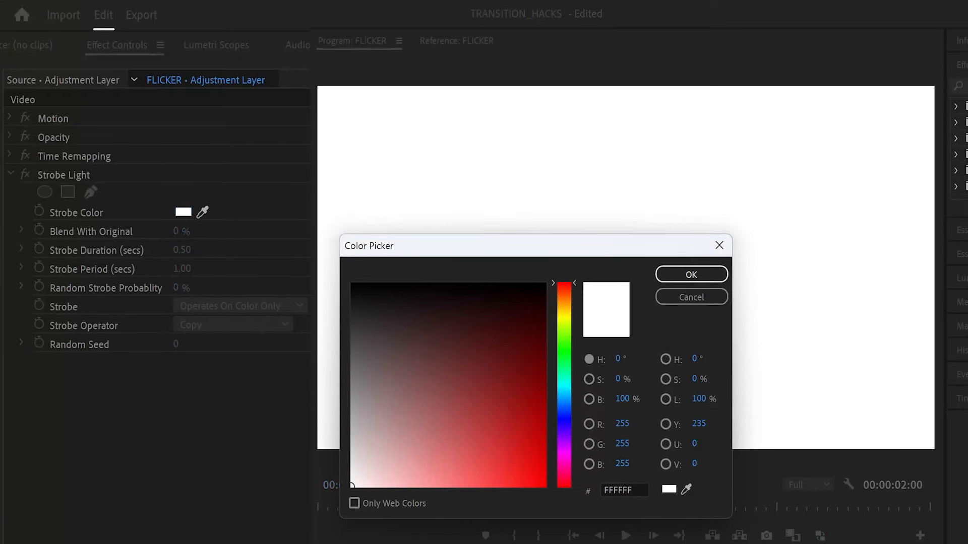
pyautogui.click(689, 275)
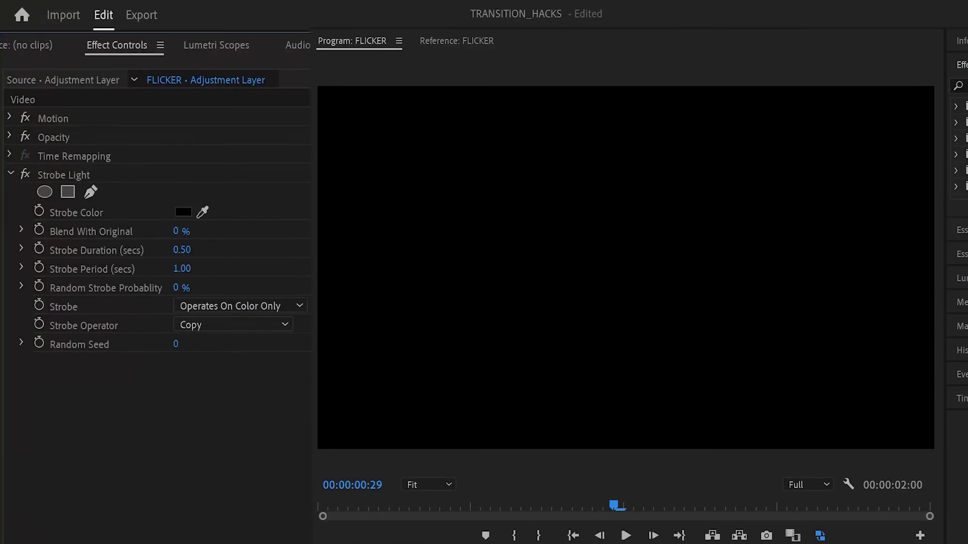
pyautogui.moveTo(172, 267)
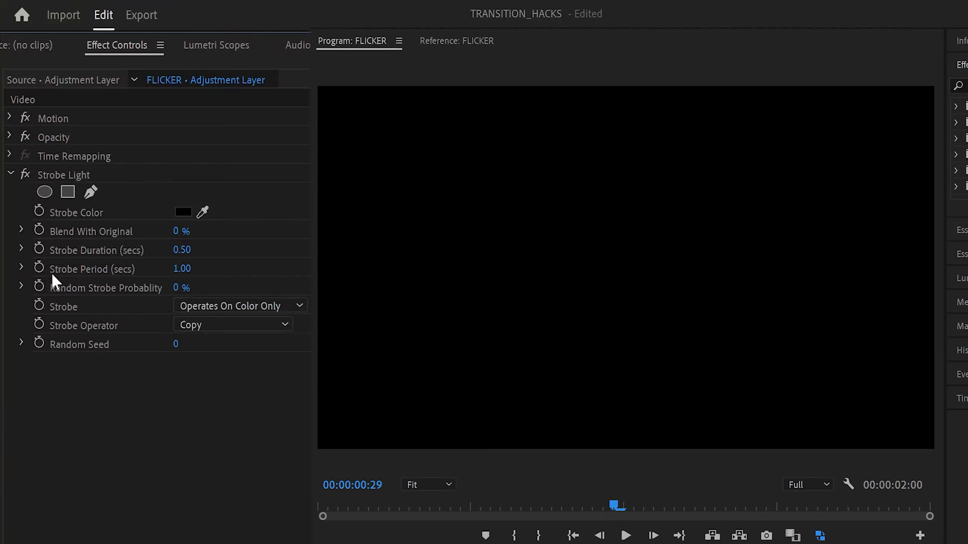
pyautogui.moveTo(195, 282)
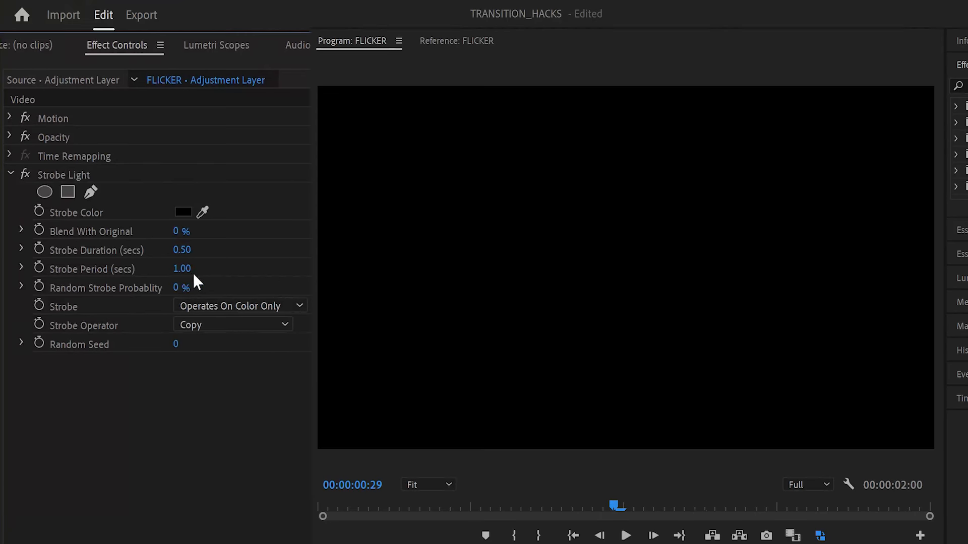
pyautogui.doubleClick(181, 249)
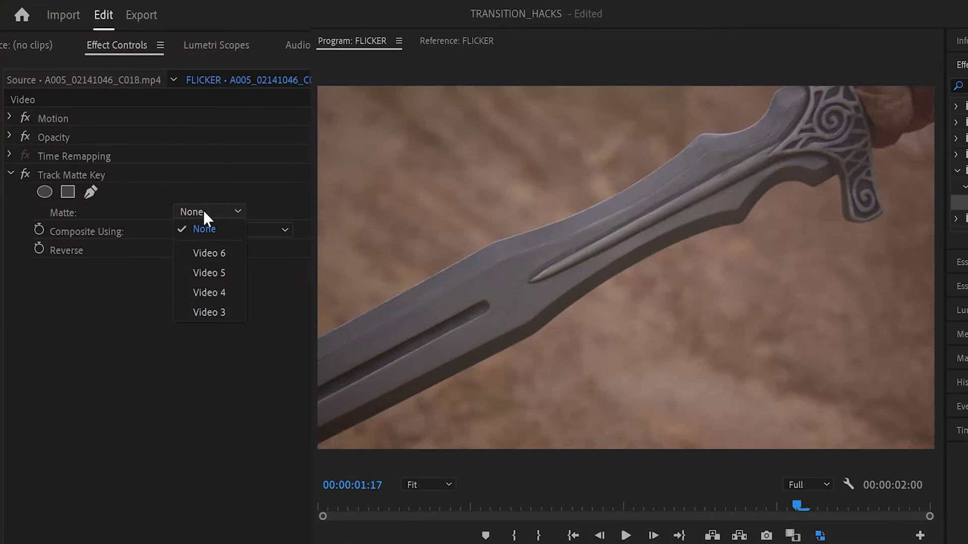
# Set the sword clip's Track Matte Key to Video 3 and start naming a layer 'Lume'
pyautogui.click(209, 312)
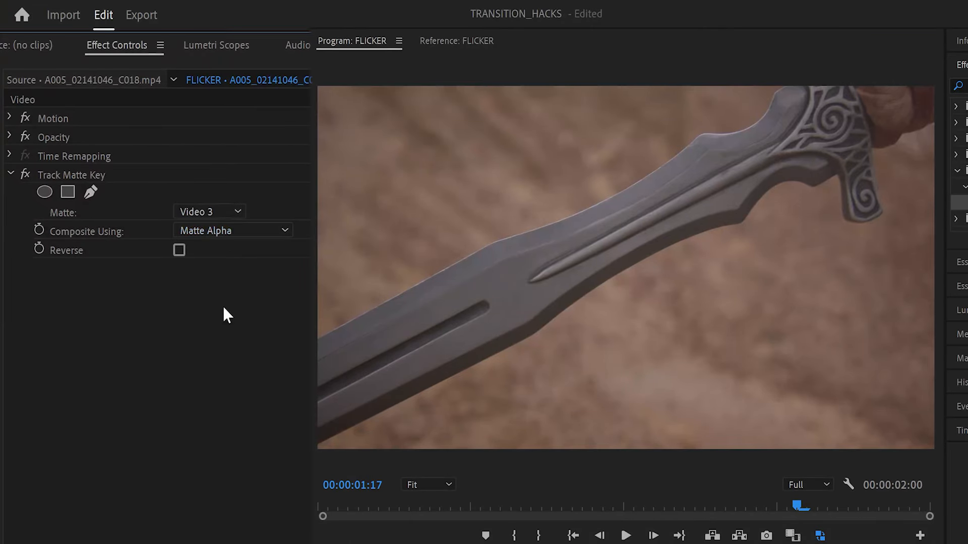
pyautogui.write('Lume')
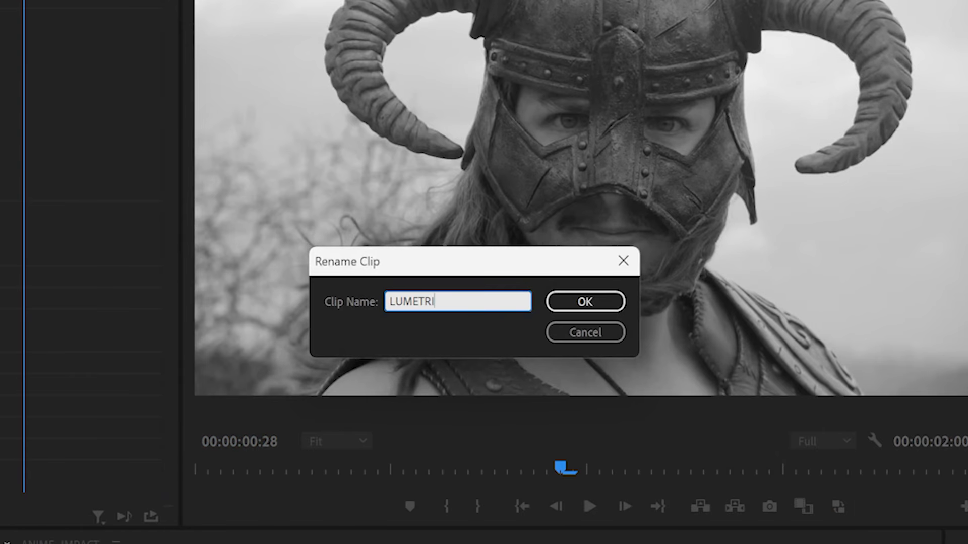
# Confirm the LUMETRI and posterize names for the two anime impact adjustment layers
pyautogui.click(583, 301)
pyautogui.write('POSTERIZ')
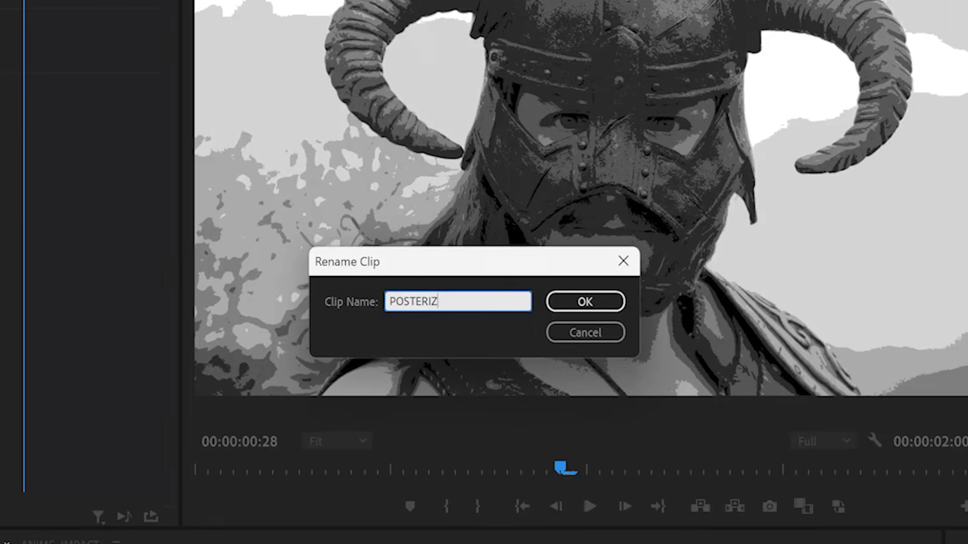
pyautogui.click(583, 301)
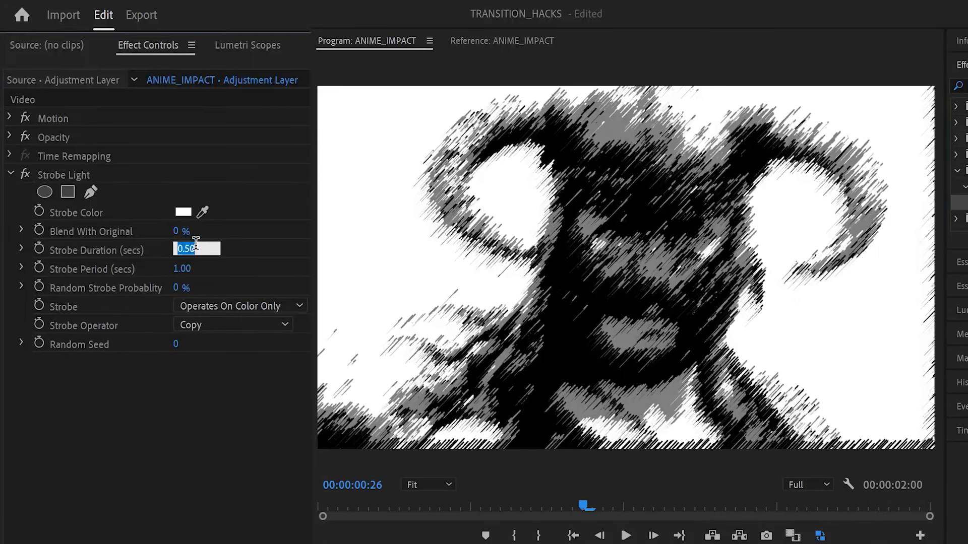
# Set Strobe Duration to 0.01 with a 0.02 period and go to the strobe colour
pyautogui.click(183, 268)
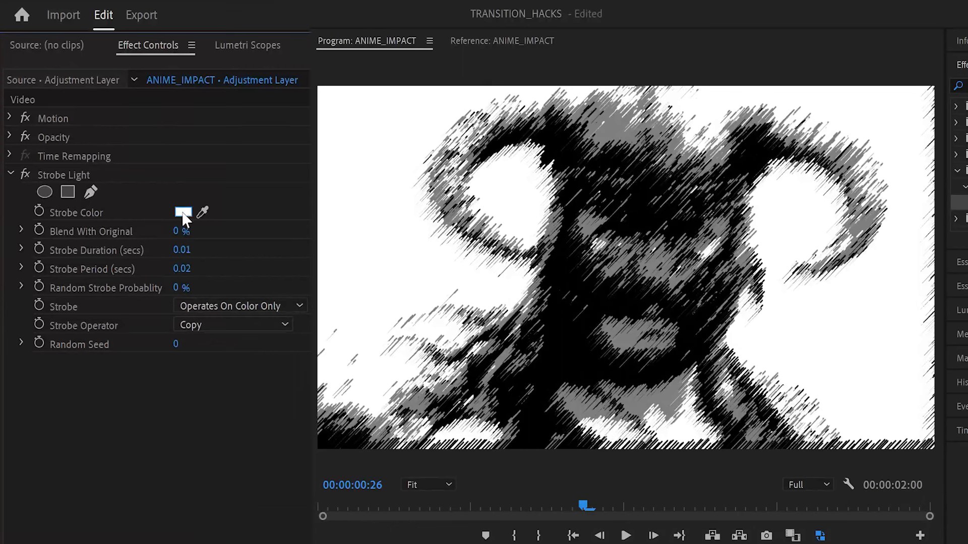
pyautogui.click(231, 324)
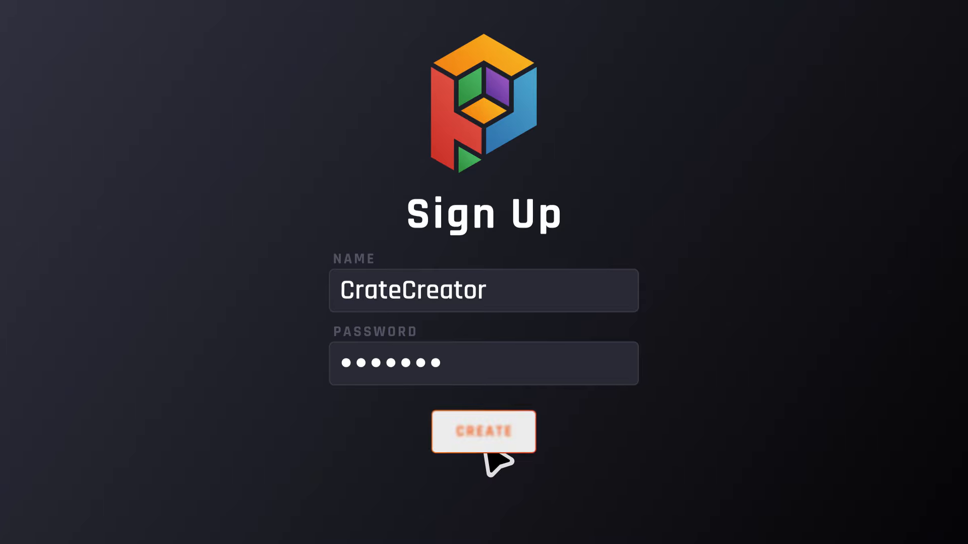
# Expand 1080p and WHIP-PAN/PANORAMIC in the Project panel and load the WHIP-PAN_LEFT sequence
pyautogui.click(483, 431)
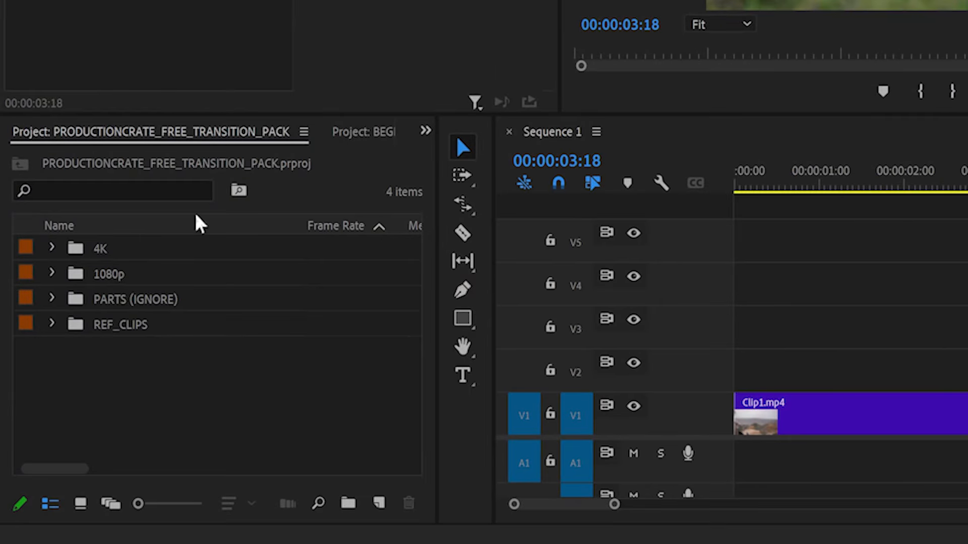
pyautogui.click(51, 274)
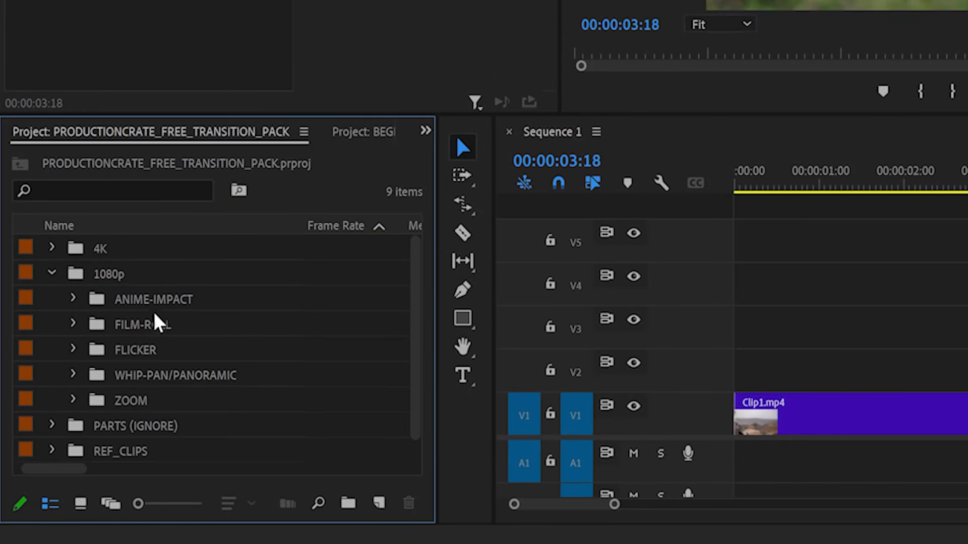
pyautogui.click(73, 375)
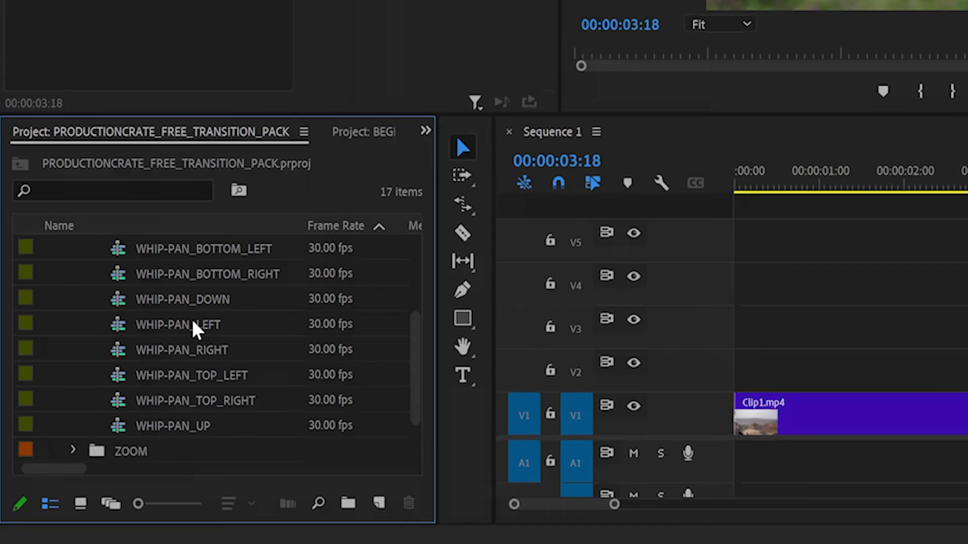
pyautogui.doubleClick(183, 323)
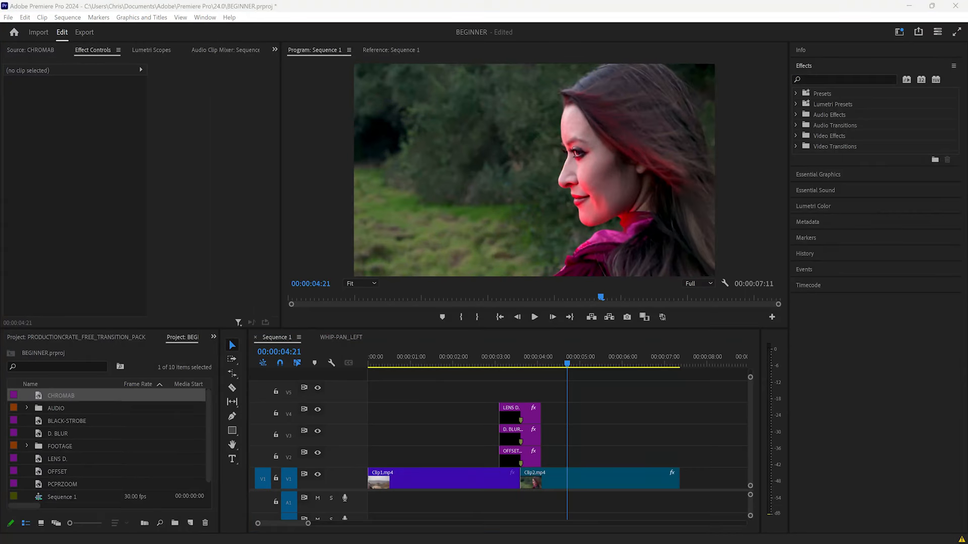
pyautogui.write('Chrom')
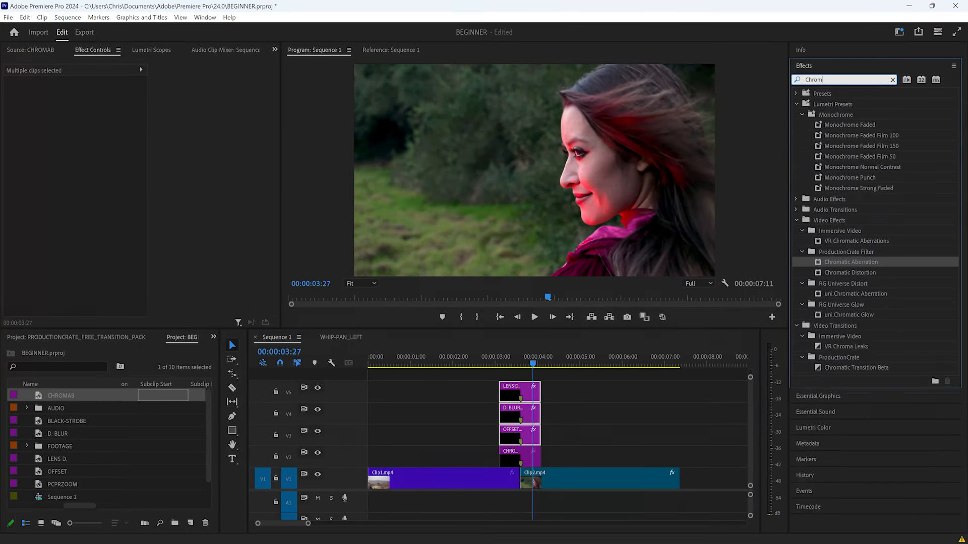
pyautogui.click(518, 410)
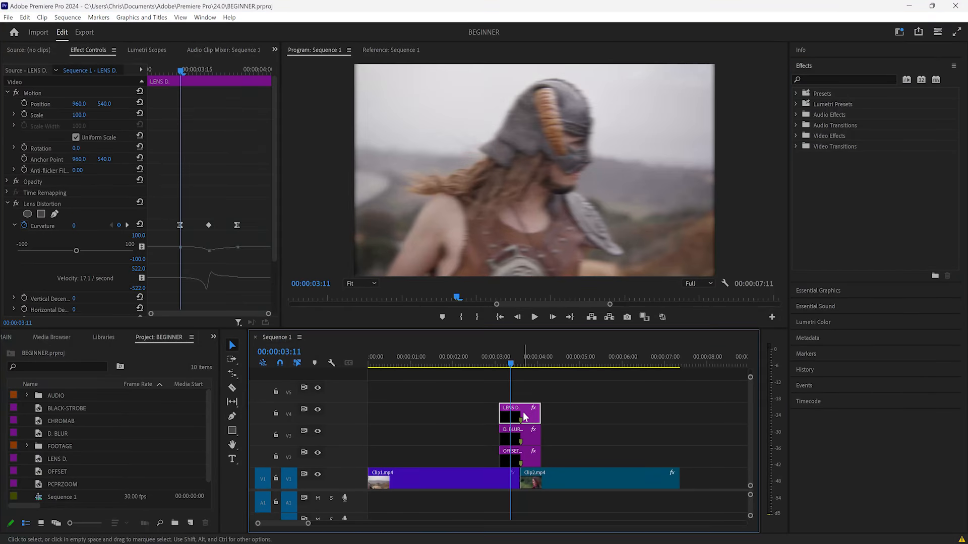
pyautogui.click(518, 429)
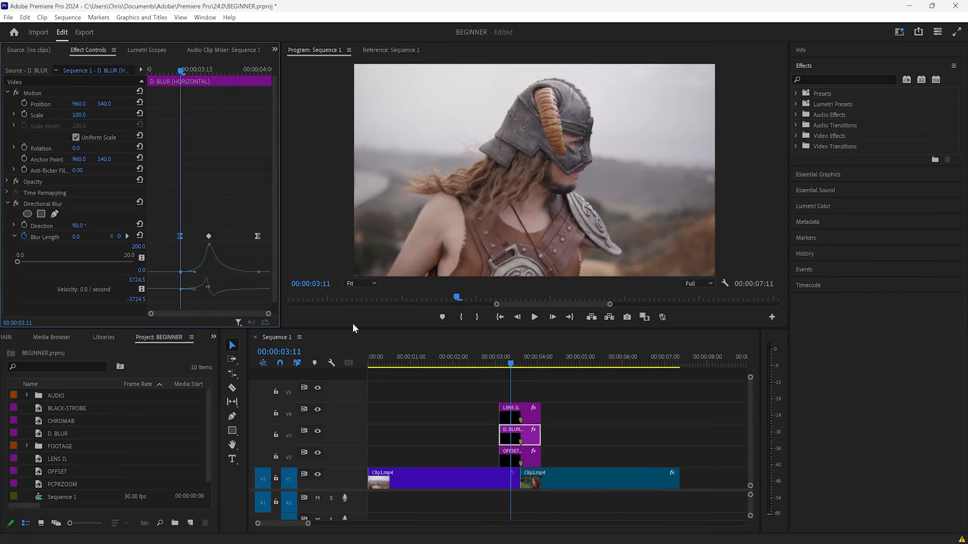